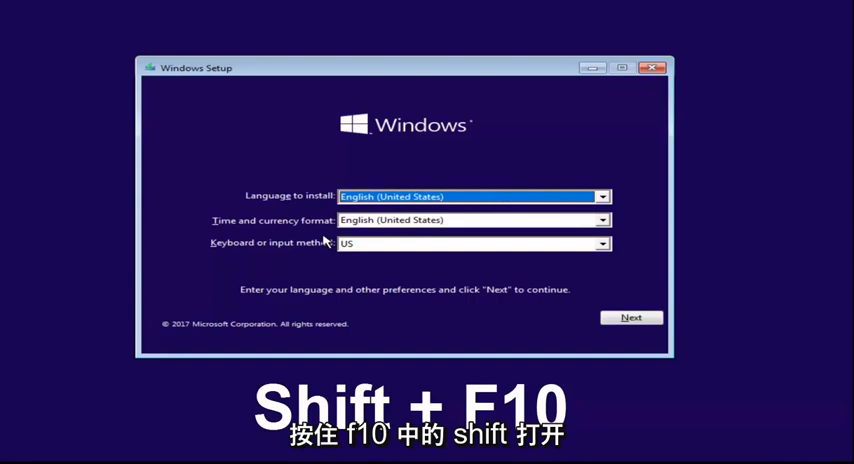
Bring up a setup command prompt with Shift+F10 and start DiskPart
{"action": "key", "text": "shift+f10"}
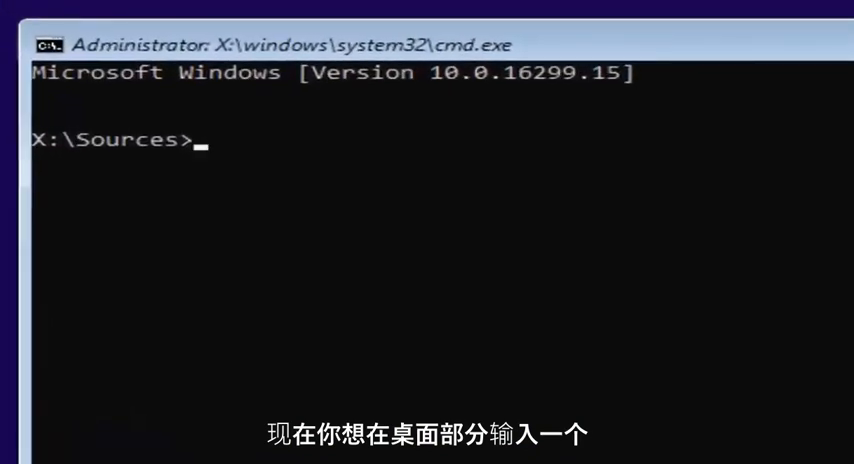
{"action": "type", "text": "diskpart"}
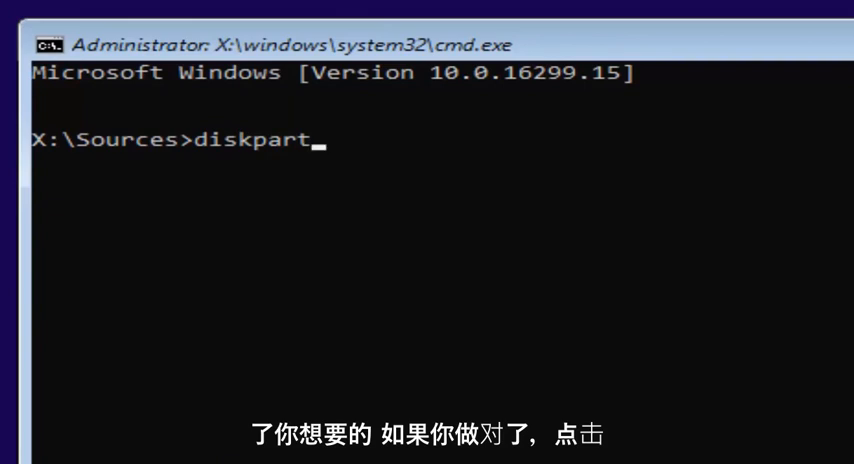
{"action": "key", "text": "enter"}
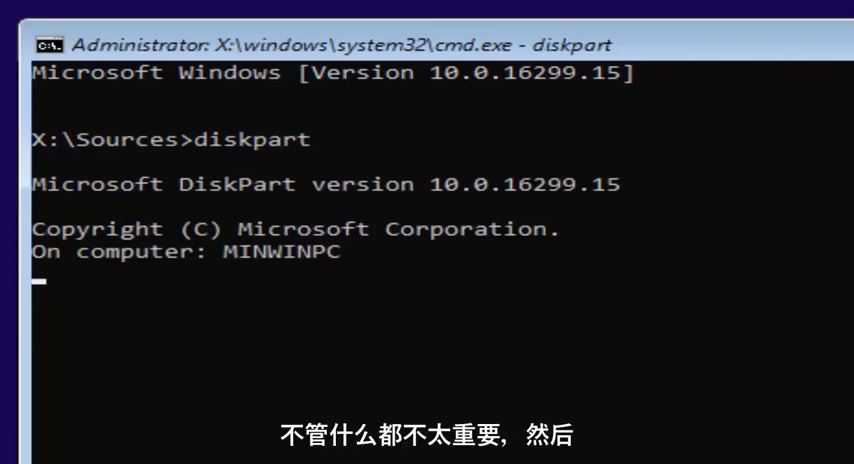
Run list volume to show the disk volumes and their drive letters (E, C, D)
{"action": "key", "text": "enter"}
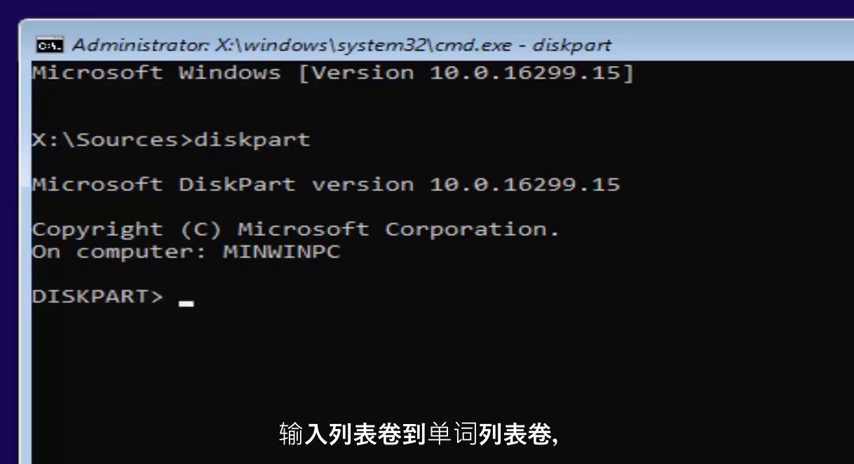
{"action": "type", "text": "list"}
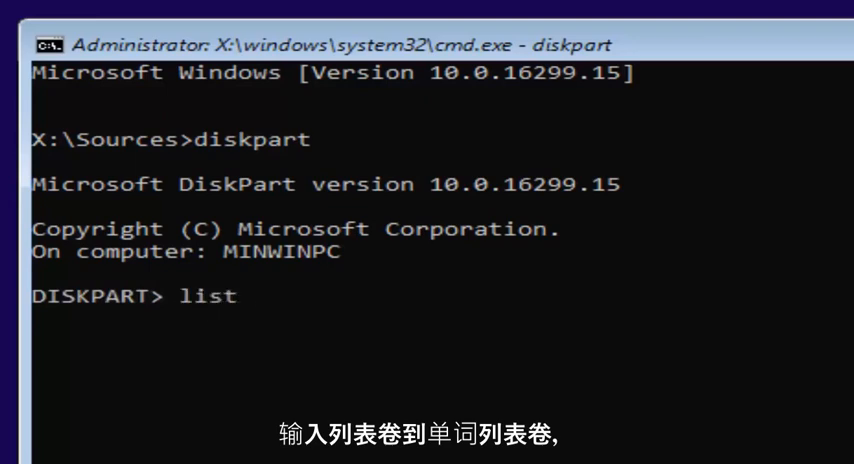
{"action": "type", "text": "volume"}
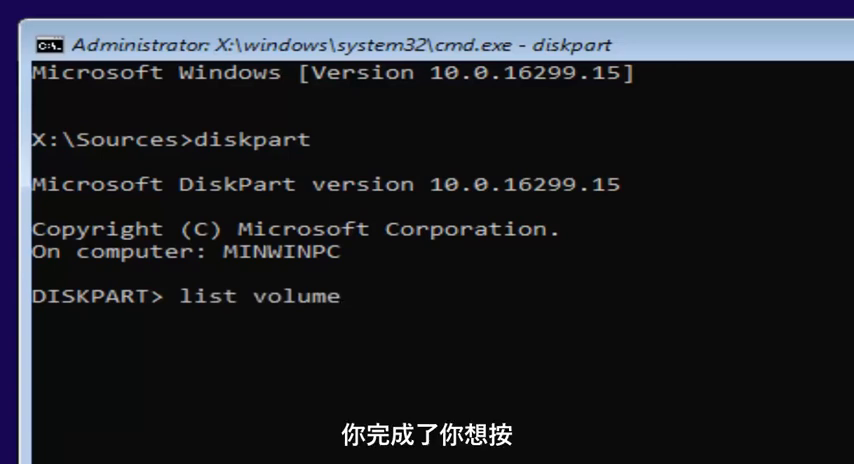
{"action": "key", "text": "enter"}
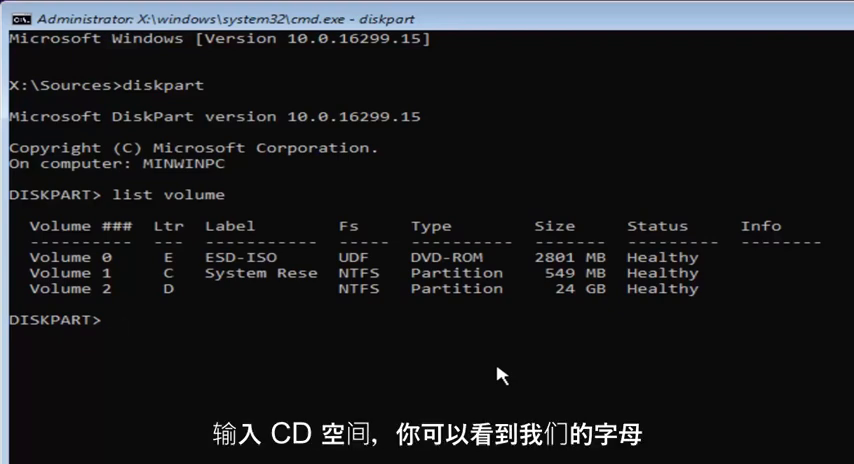
Try cd d: inside DiskPart, exit back to X:\Sources and begin typing cls
{"action": "type", "text": "cd"}
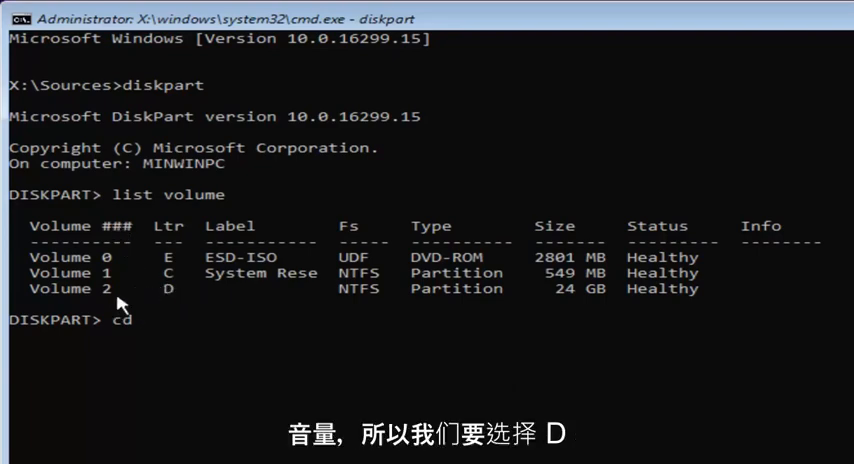
{"action": "type", "text": "d"}
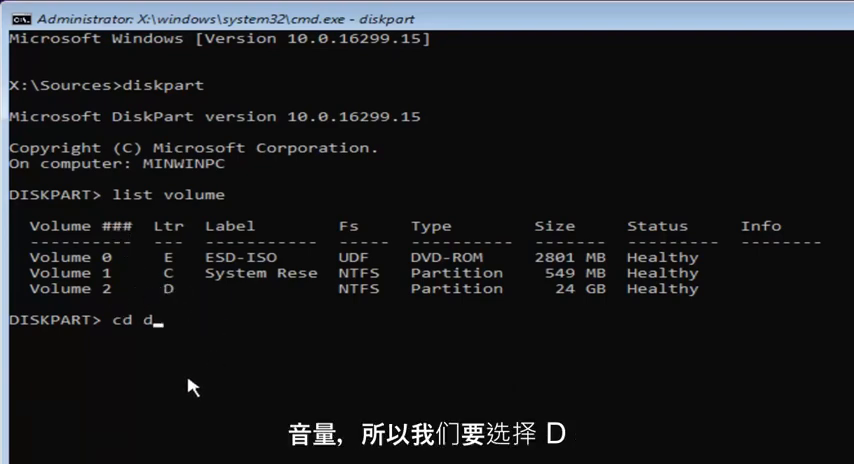
{"action": "type", "text": ":"}
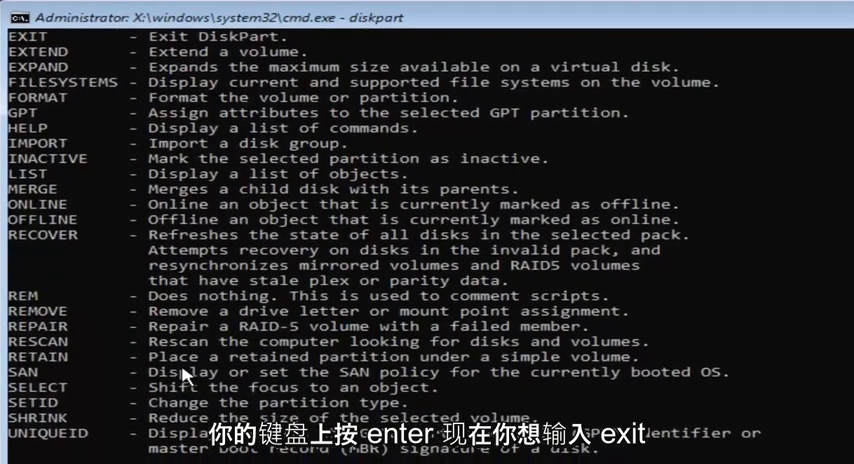
{"action": "type", "text": "e"}
{"action": "type", "text": "c"}
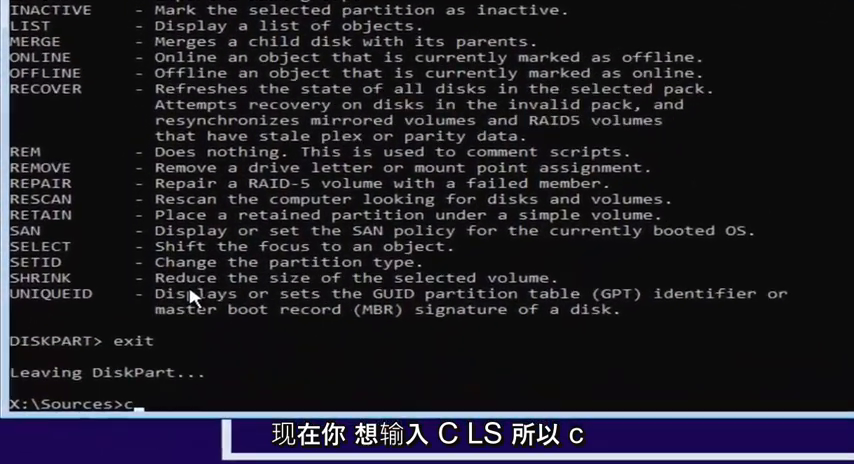
{"action": "type", "text": "ls"}
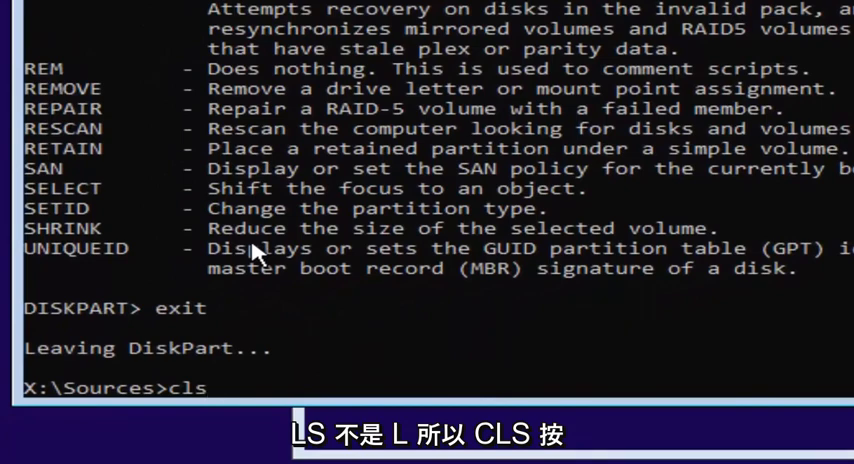
Clear the screen and switch the prompt to drive D
{"action": "key", "text": "enter"}
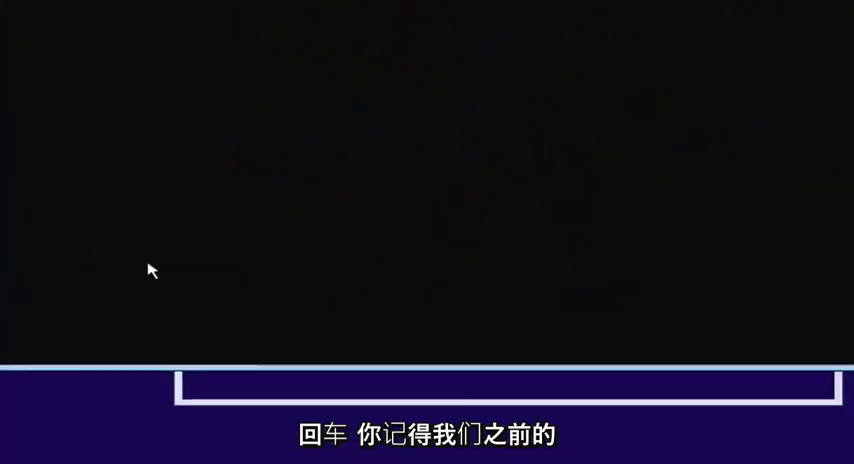
{"action": "key", "text": "enter"}
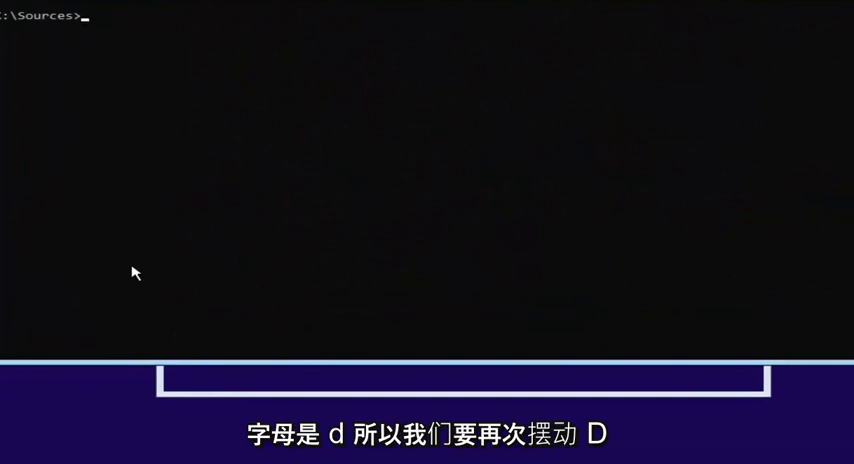
{"action": "type", "text": "d:"}
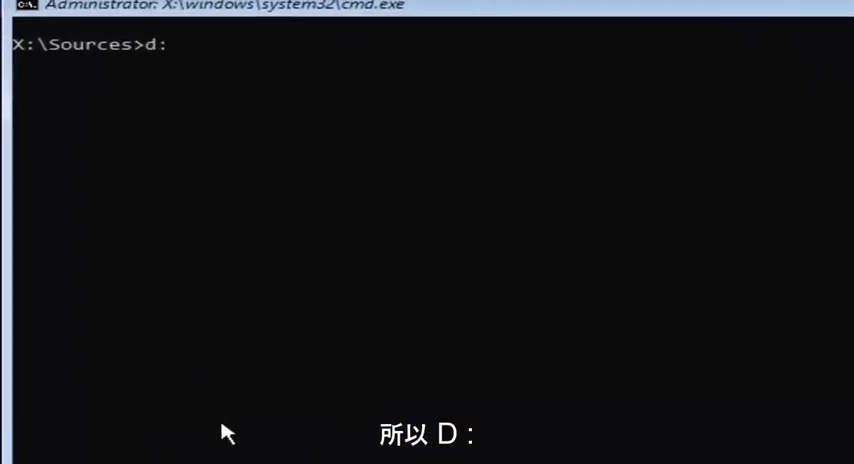
{"action": "key", "text": "enter"}
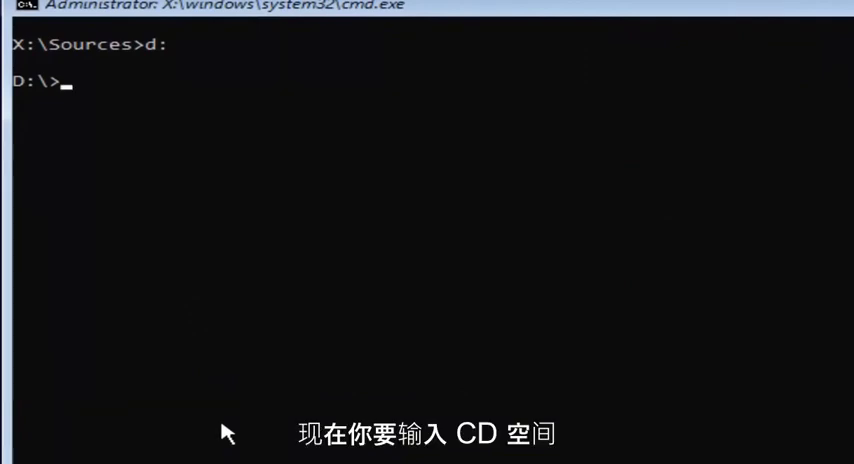
Move into D:\Windows and begin changing into its System32 folder
{"action": "type", "text": "cd"}
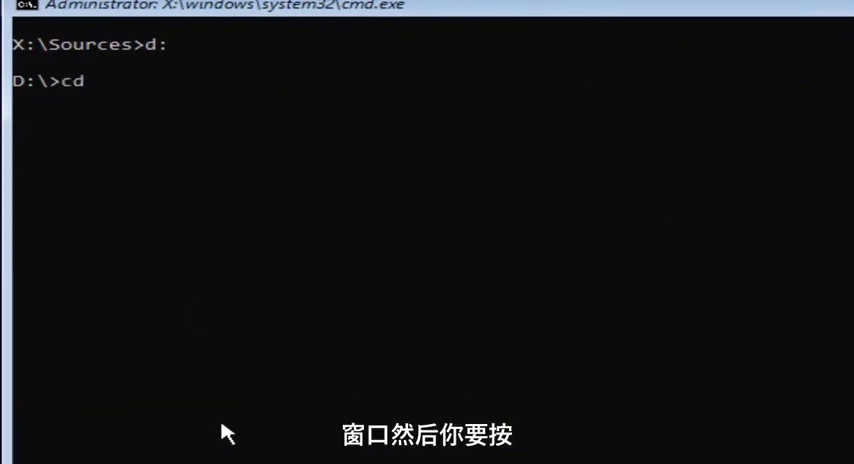
{"action": "type", "text": "windows"}
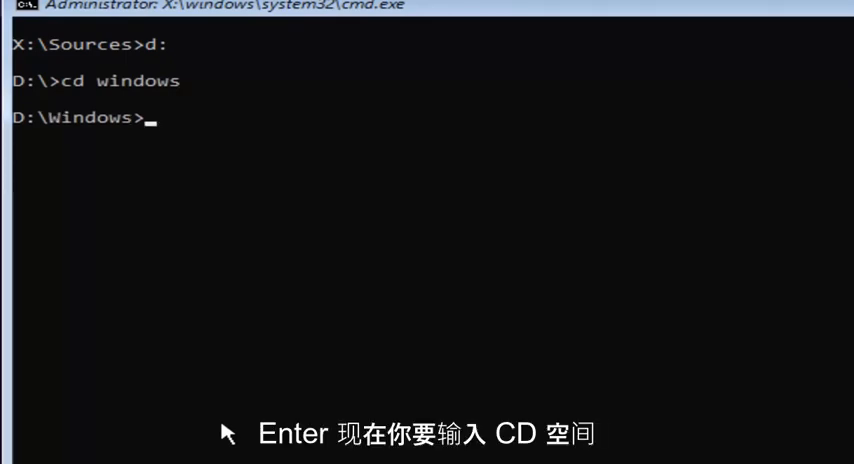
{"action": "type", "text": "cd"}
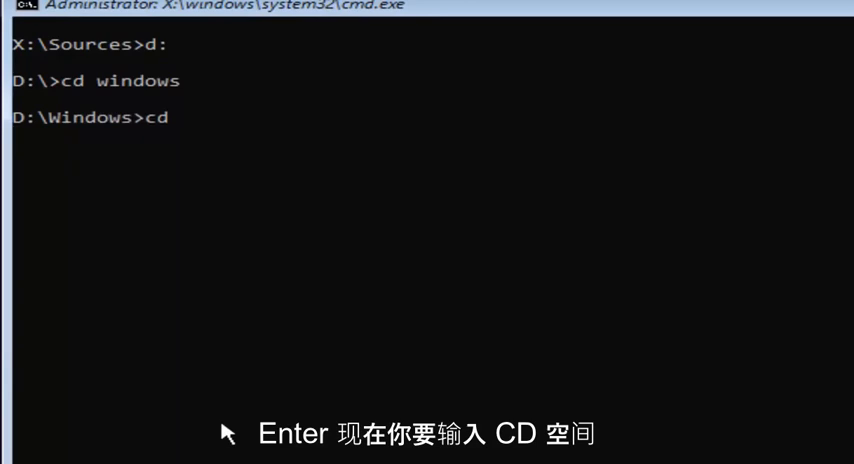
{"action": "type", "text": "system32"}
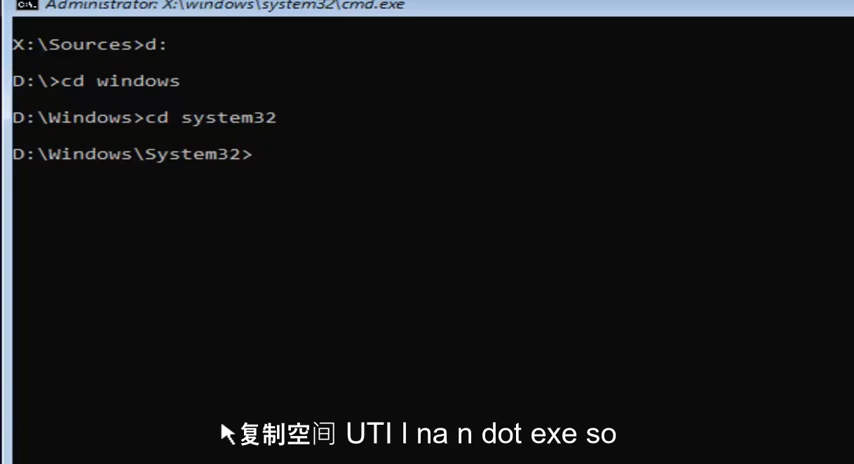
Back up utilman.exe as utilman1.exe with the copy command
{"action": "type", "text": "copy"}
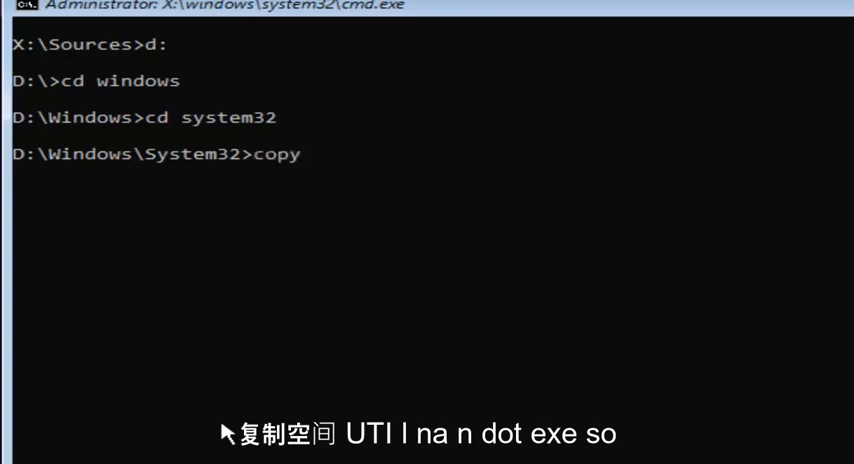
{"action": "type", "text": "util"}
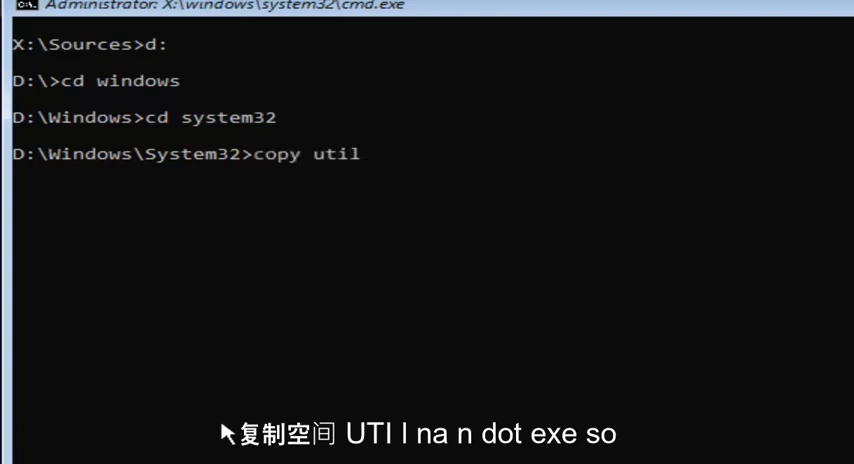
{"action": "type", "text": "man"}
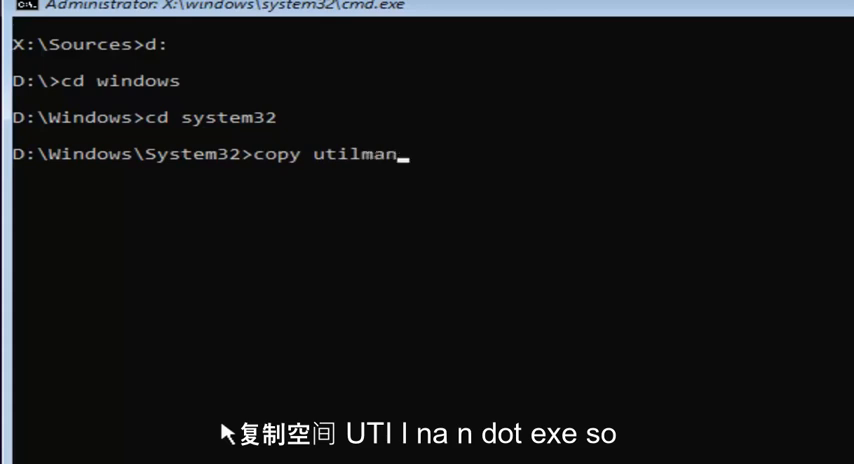
{"action": "type", "text": ".exe"}
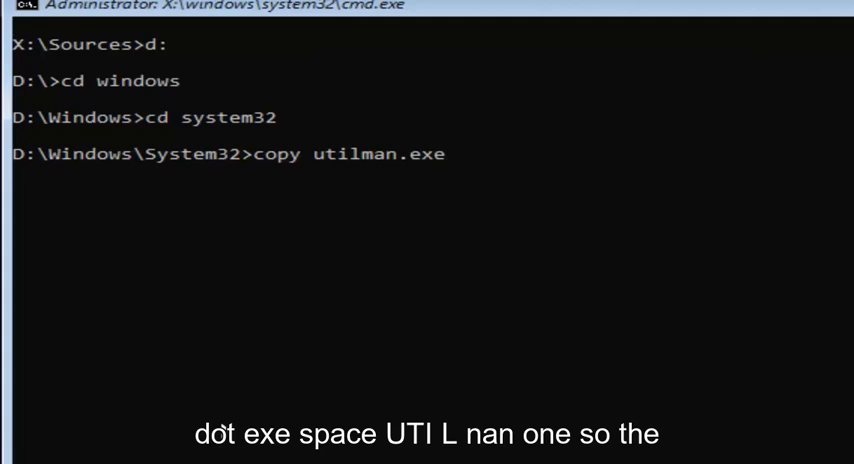
{"action": "type", "text": "uti"}
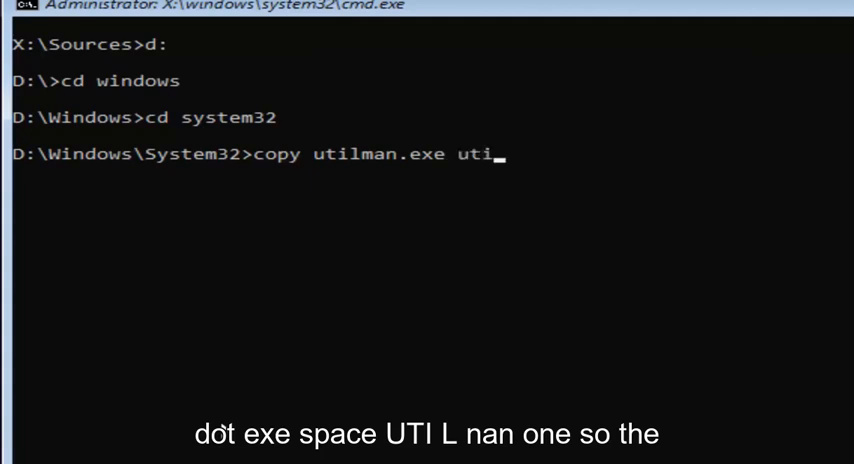
{"action": "type", "text": "lman1"}
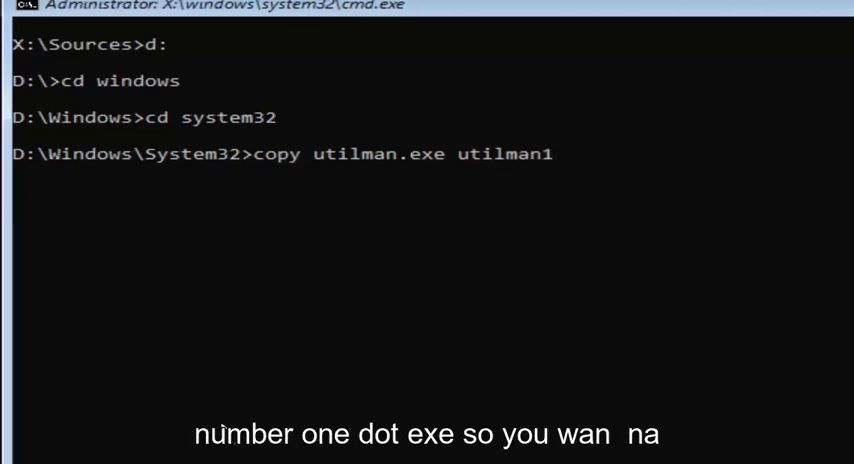
{"action": "type", "text": ".ex"}
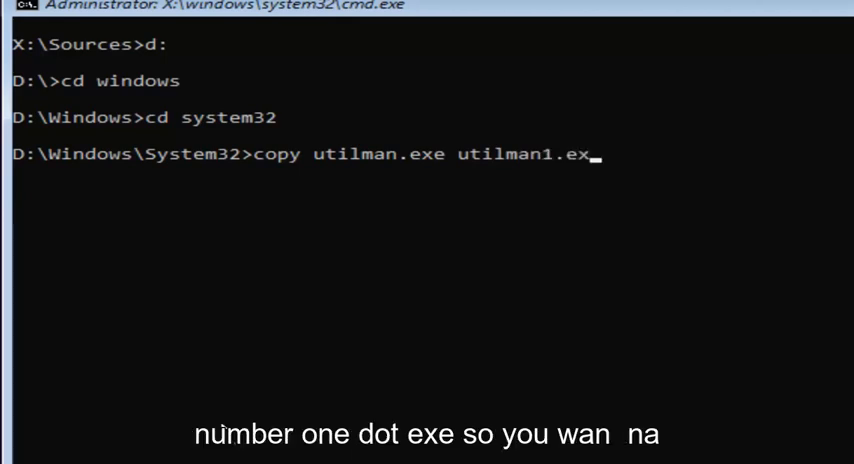
{"action": "type", "text": "e"}
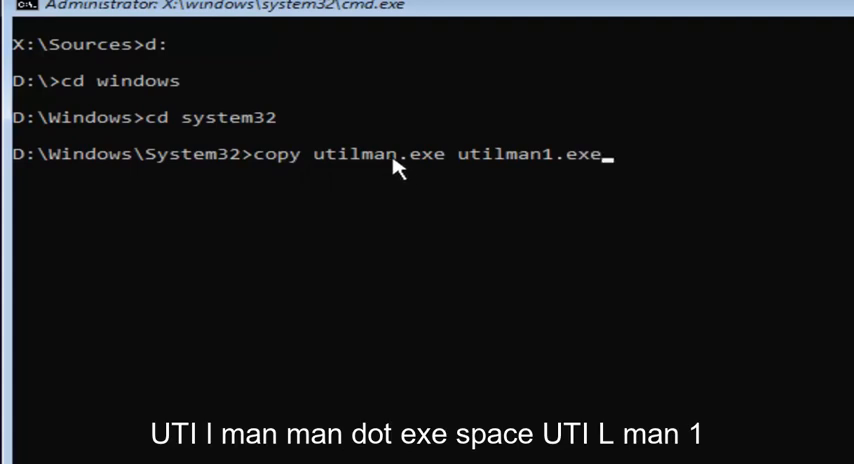
{"action": "mouse_move", "coordinate": [476, 172]}
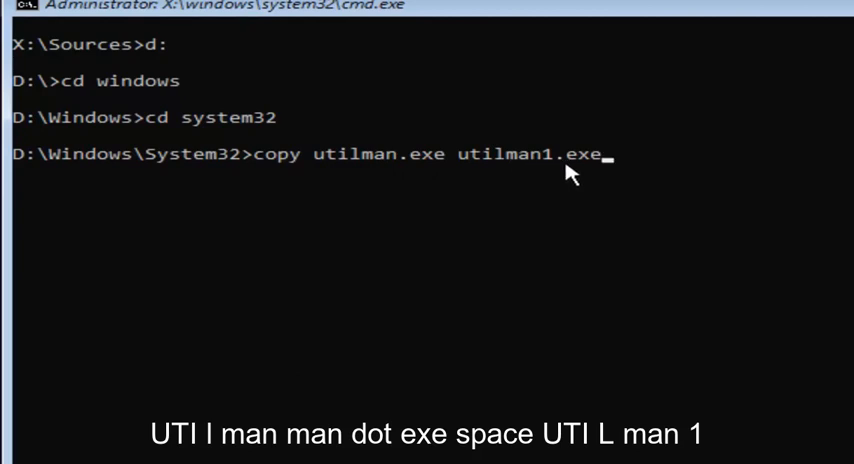
{"action": "mouse_move", "coordinate": [550, 164]}
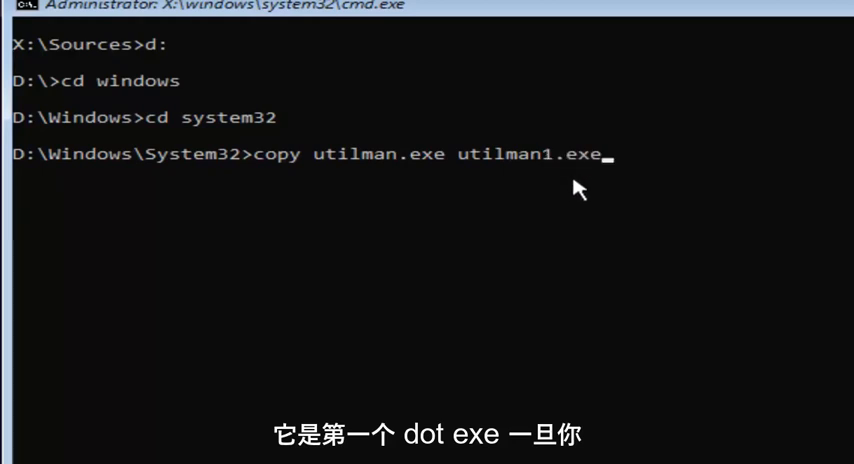
{"action": "key", "text": "enter"}
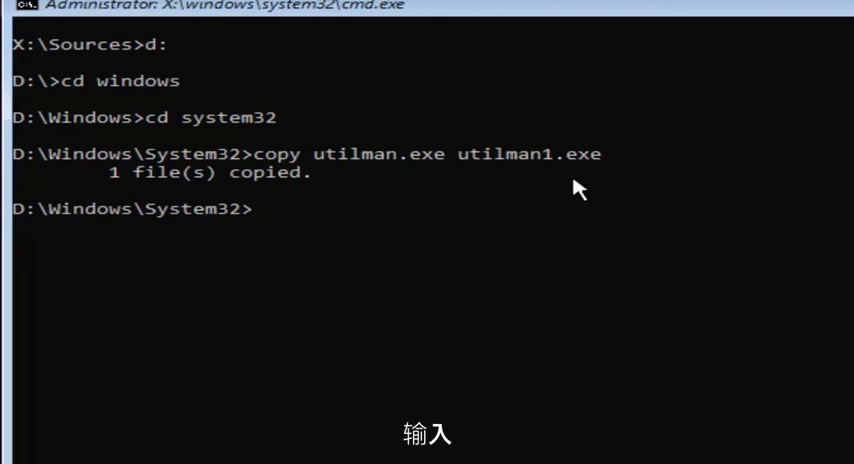
Copy cmd.exe to a backup named cmd1.exe in System32
{"action": "type", "text": "copy c"}
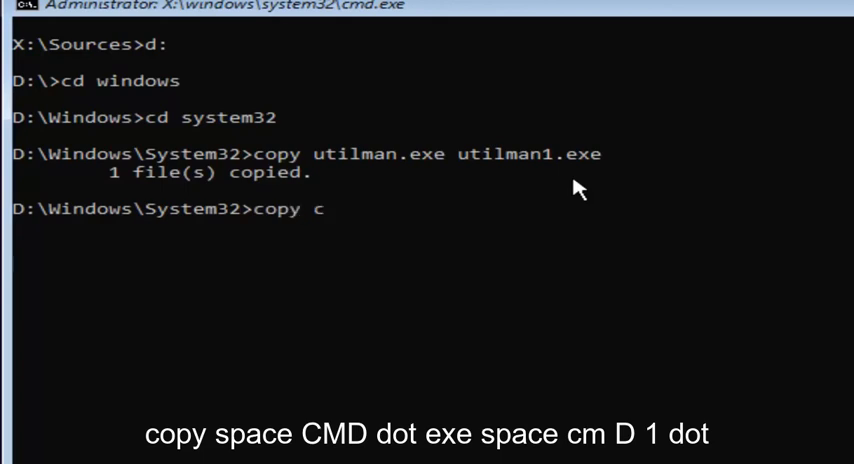
{"action": "type", "text": "md."}
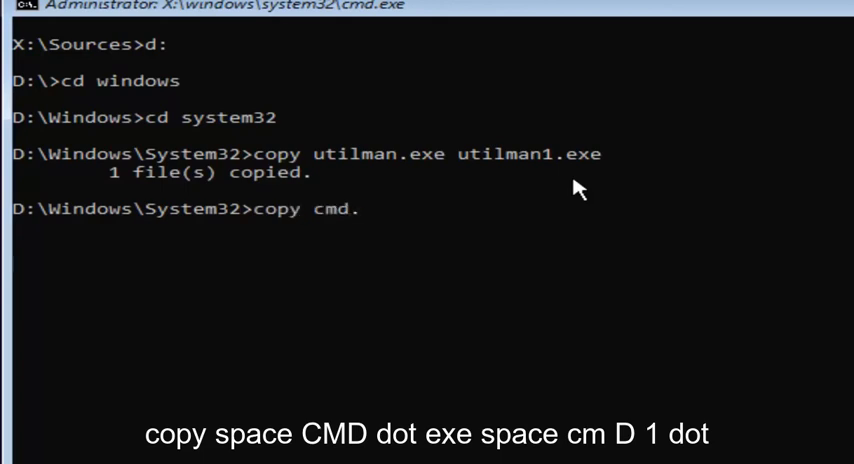
{"action": "type", "text": ".exe"}
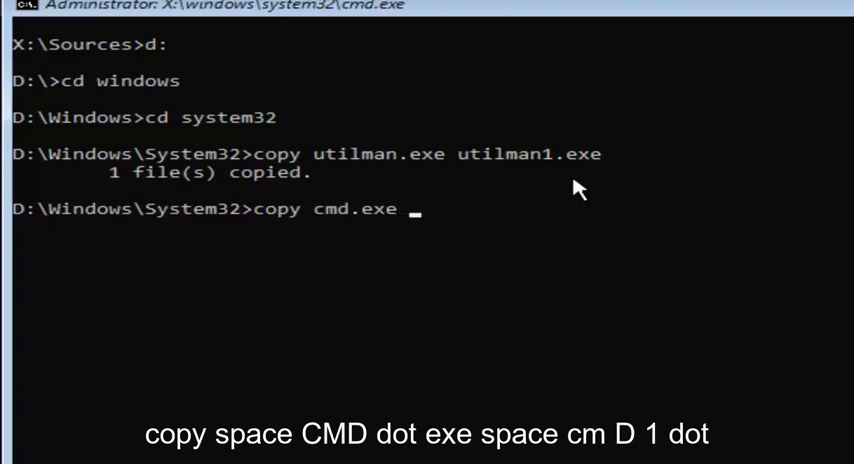
{"action": "type", "text": "cm"}
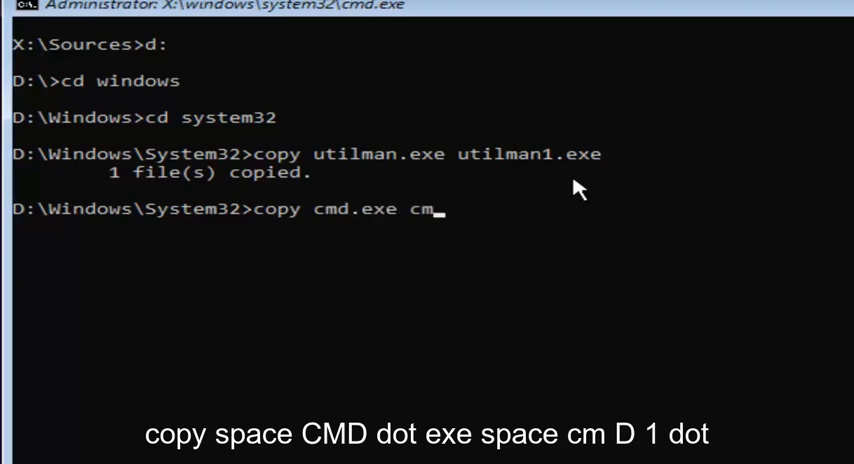
{"action": "type", "text": "d1"}
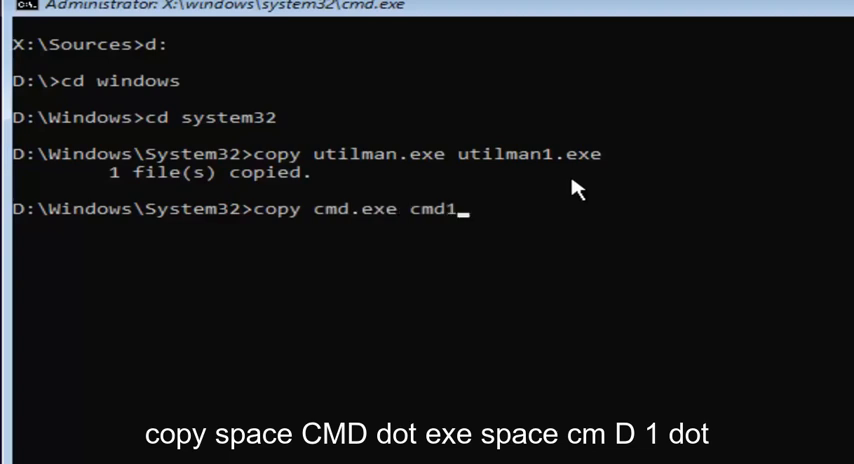
{"action": "type", "text": "ex"}
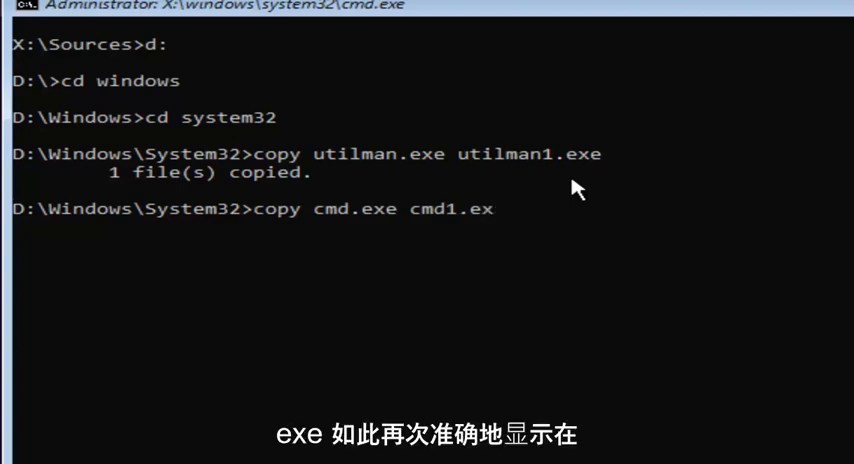
{"action": "type", "text": "e"}
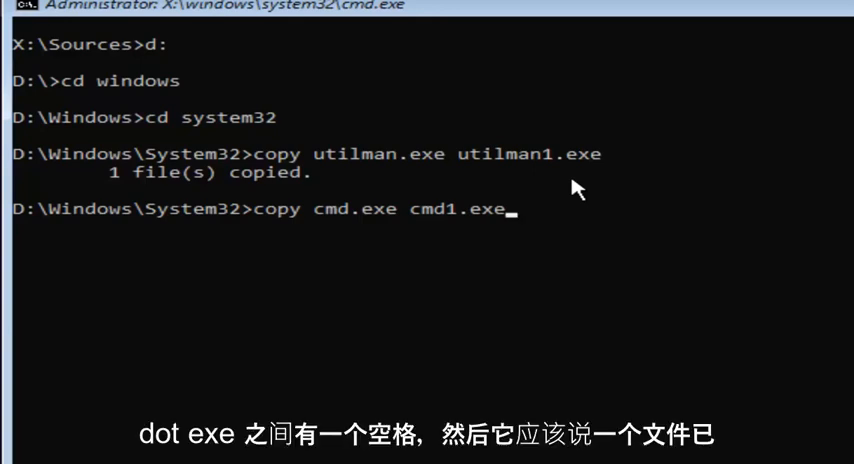
{"action": "key", "text": "Enter"}
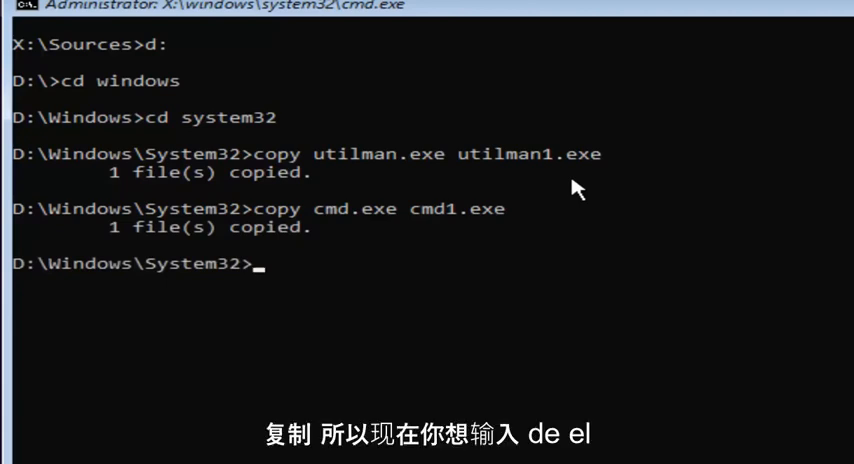
Delete the original utilman.exe from D:\Windows\System32 with del
{"action": "type", "text": "del"}
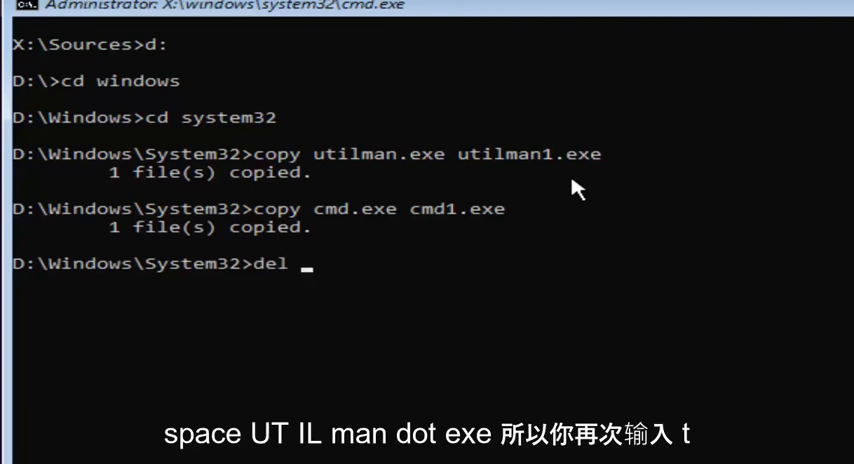
{"action": "type", "text": "util"}
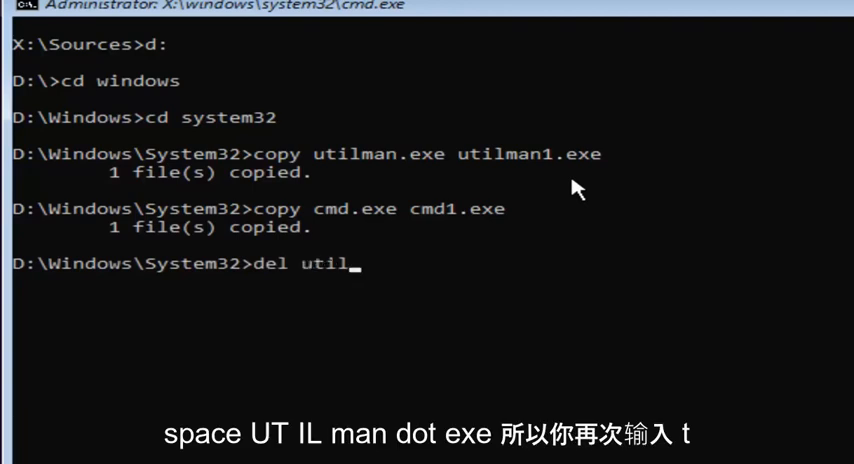
{"action": "type", "text": "man"}
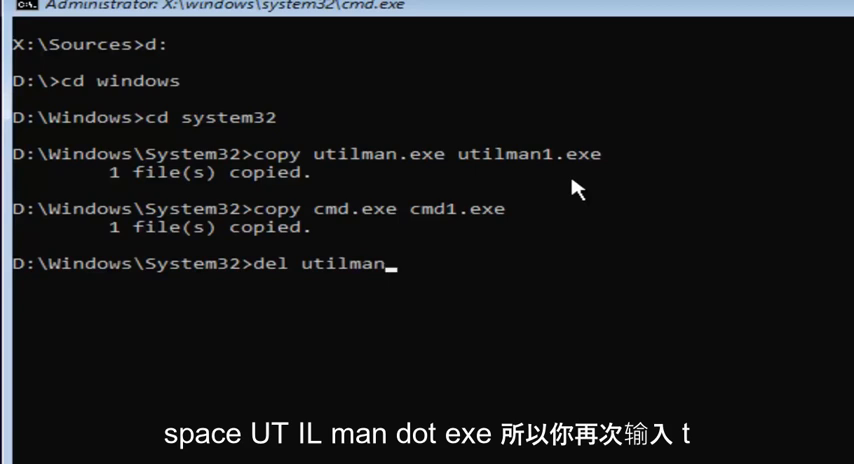
{"action": "type", "text": ".exe"}
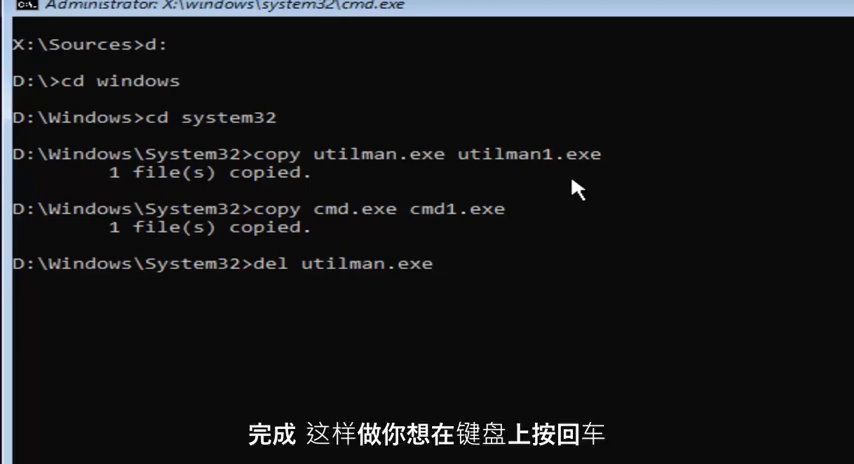
{"action": "key", "text": "enter"}
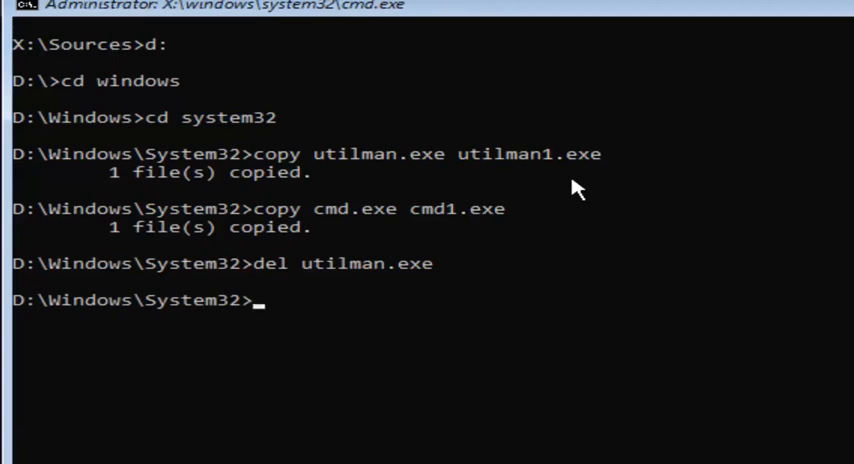
Rename cmd.exe to utilman.exe so the command prompt replaces the accessibility tool
{"action": "type", "text": "rename"}
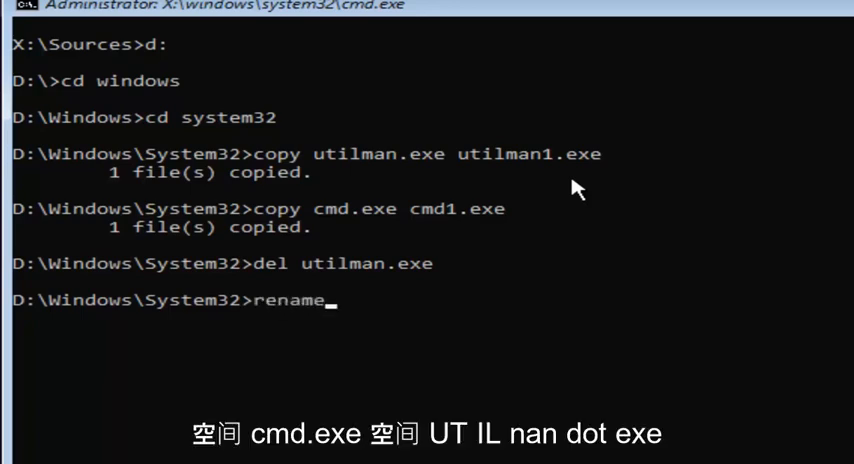
{"action": "type", "text": "cmd.exe"}
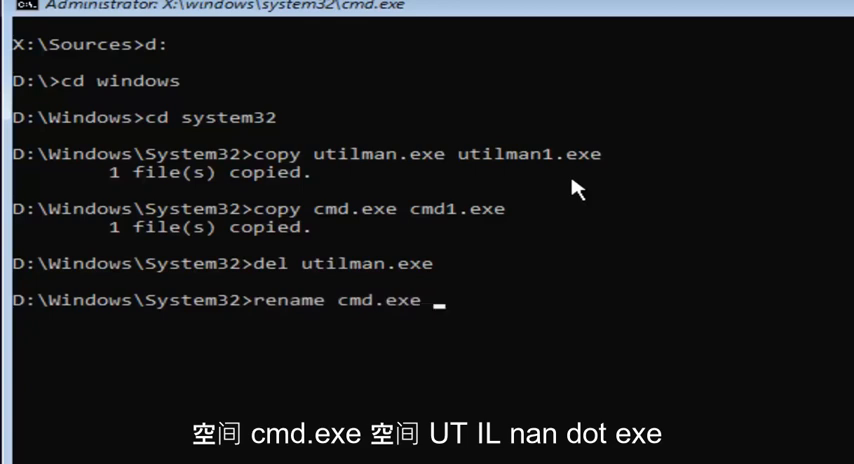
{"action": "type", "text": "uti"}
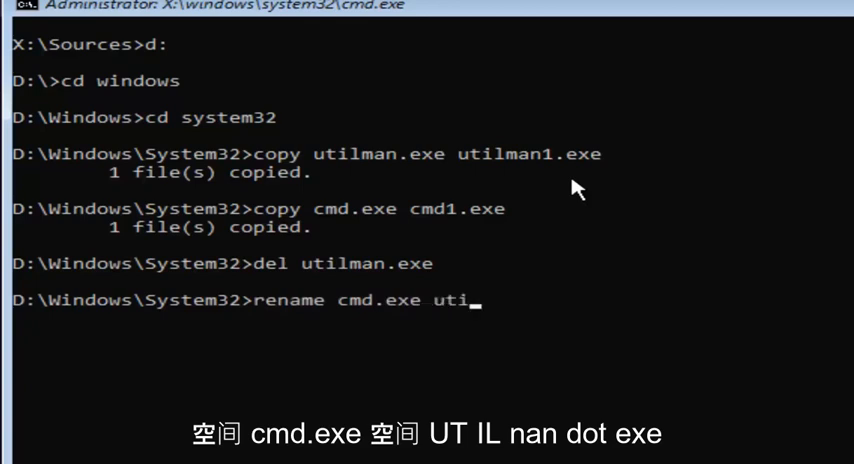
{"action": "type", "text": "lman"}
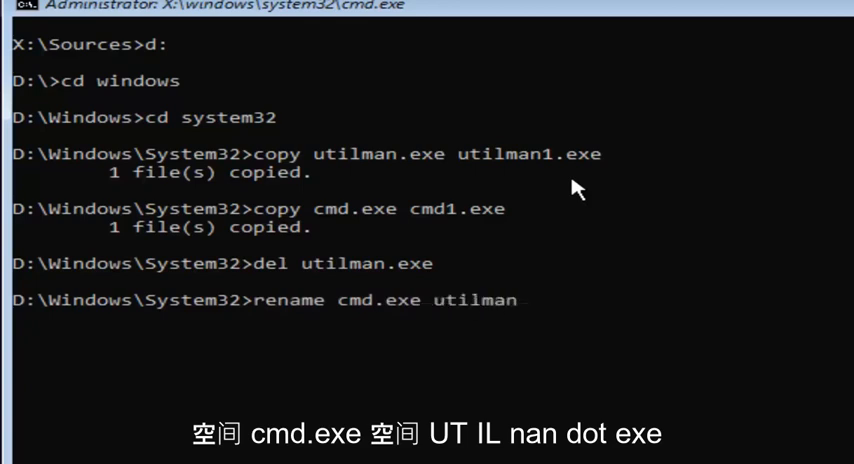
{"action": "type", "text": ".exe"}
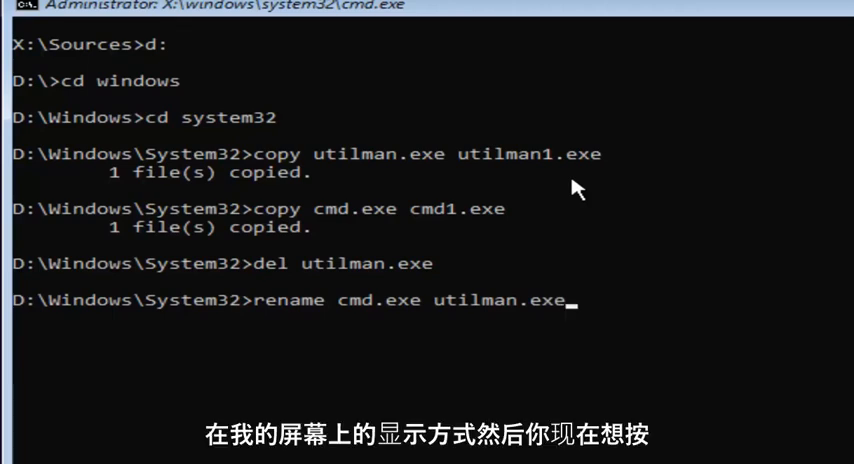
{"action": "key", "text": "enter"}
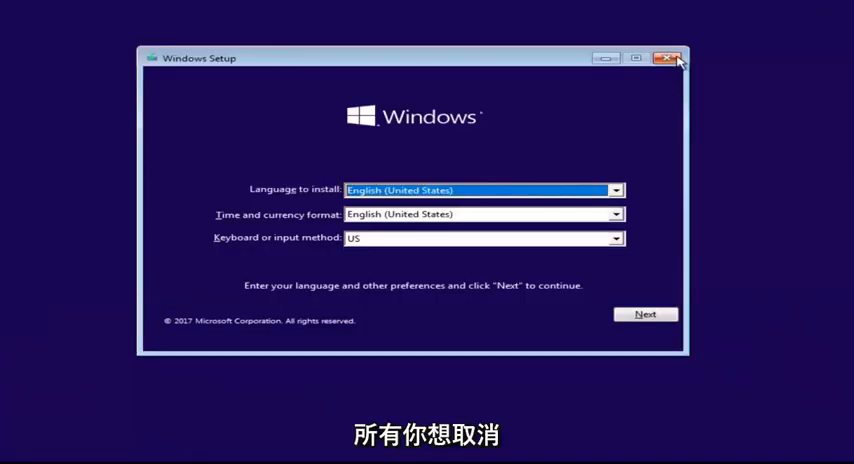
Close Windows Setup and confirm cancelling so the computer restarts to the lock screen
{"action": "left_click", "coordinate": [668, 56]}
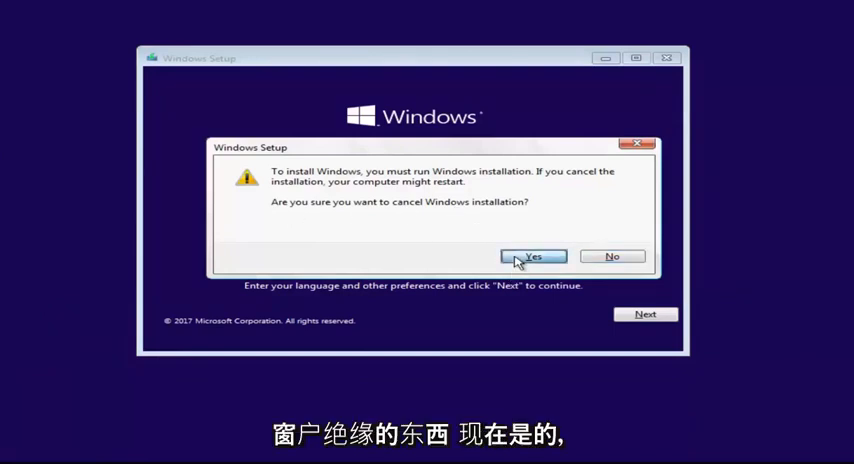
{"action": "left_click", "coordinate": [532, 256]}
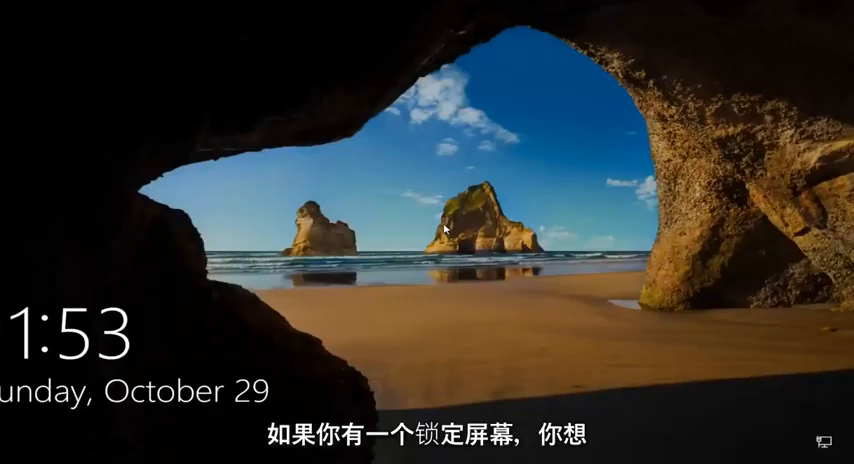
{"action": "mouse_move", "coordinate": [384, 370]}
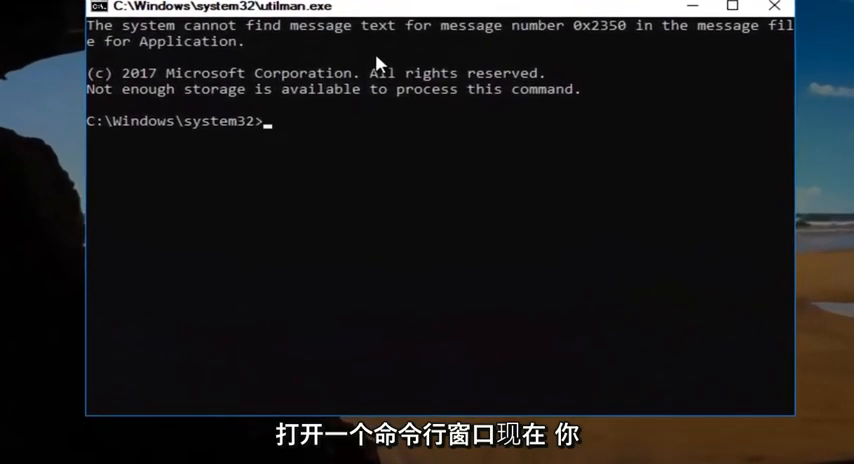
Run control userpasswords2 from the utilman command prompt to list the user accounts
{"action": "type", "text": "cont"}
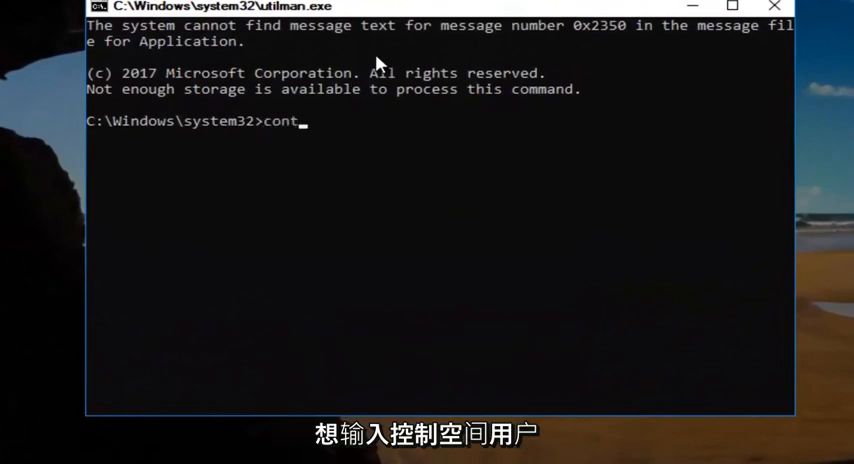
{"action": "type", "text": "rol"}
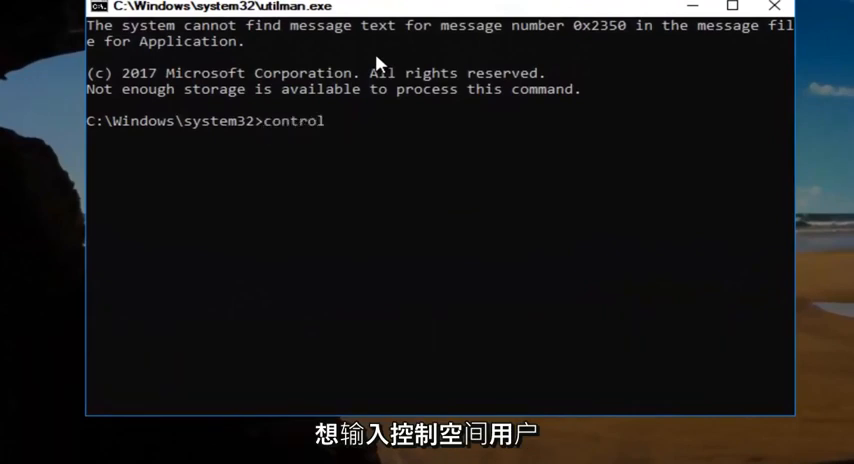
{"action": "type", "text": "userpassw"}
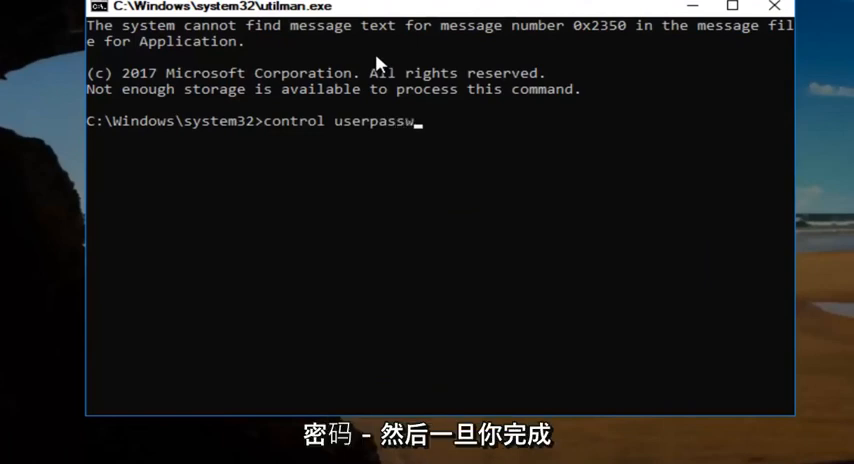
{"action": "type", "text": "ords2"}
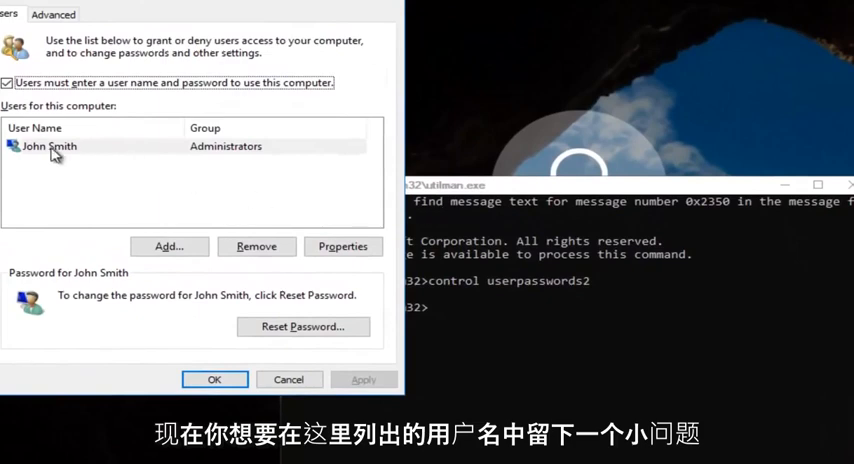
Reset John Smith's password in User Accounts and close the prompt to reach his password box
{"action": "left_click", "coordinate": [48, 146]}
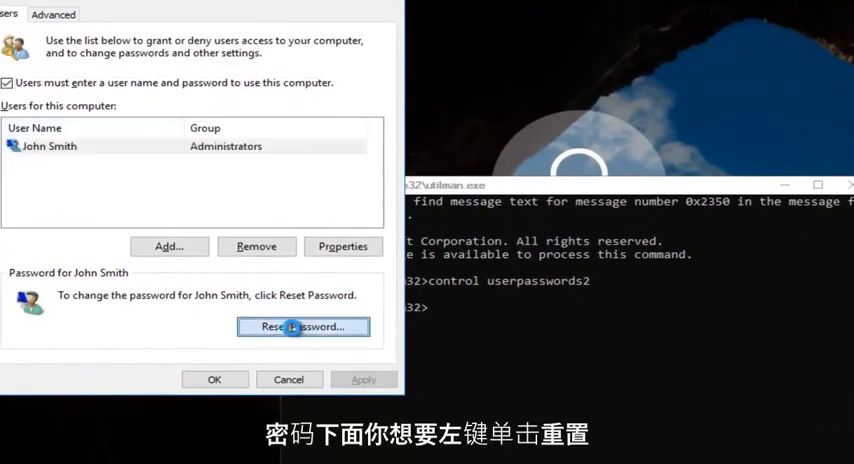
{"action": "left_click", "coordinate": [304, 328]}
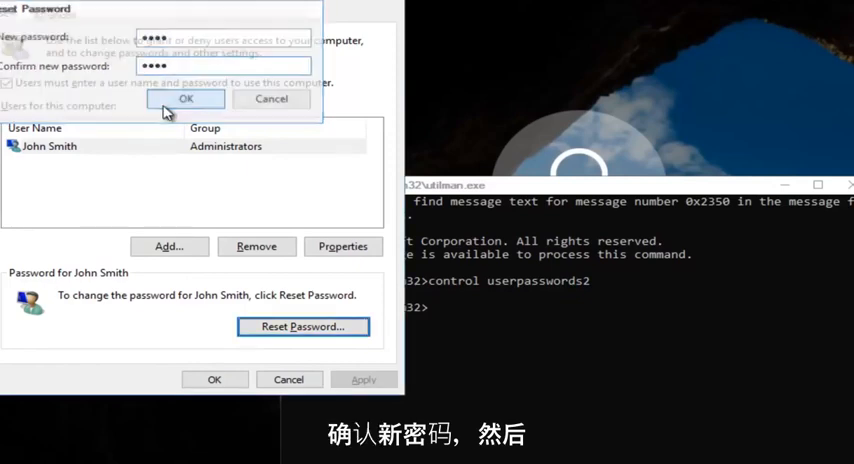
{"action": "left_click", "coordinate": [184, 98]}
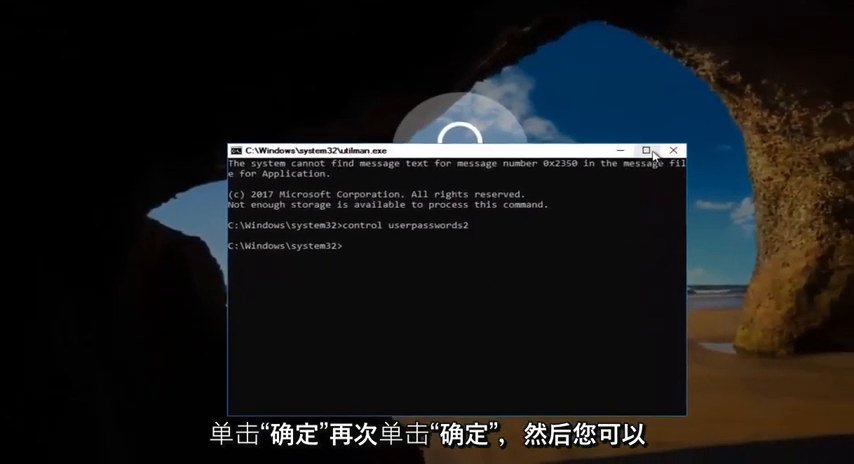
{"action": "left_click", "coordinate": [680, 142]}
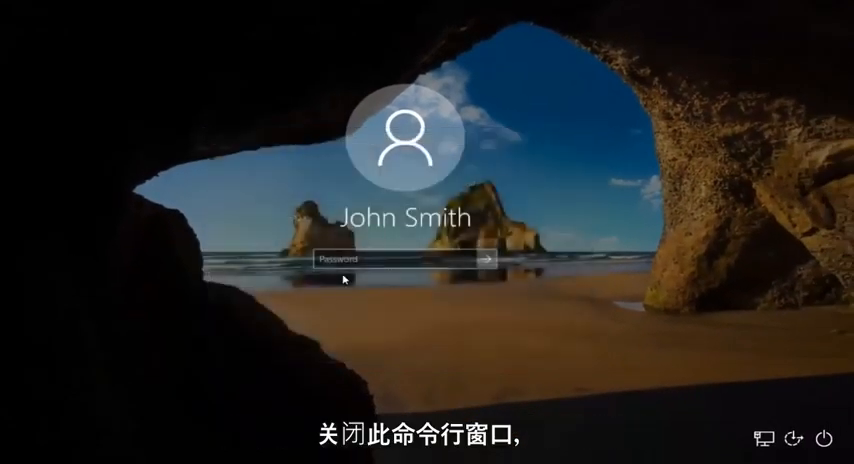